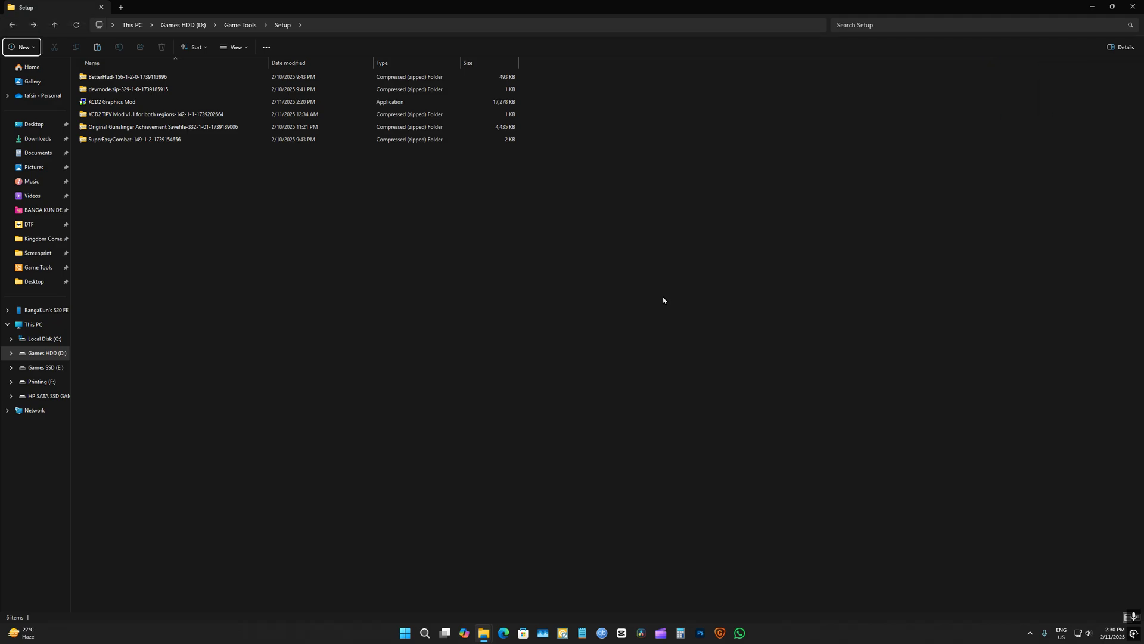
Step: Review the TPV, SuperEasyCombat, devmode and BetterHud archives in the Setup folder
{"action": "left_click", "coordinate": [113, 102]}
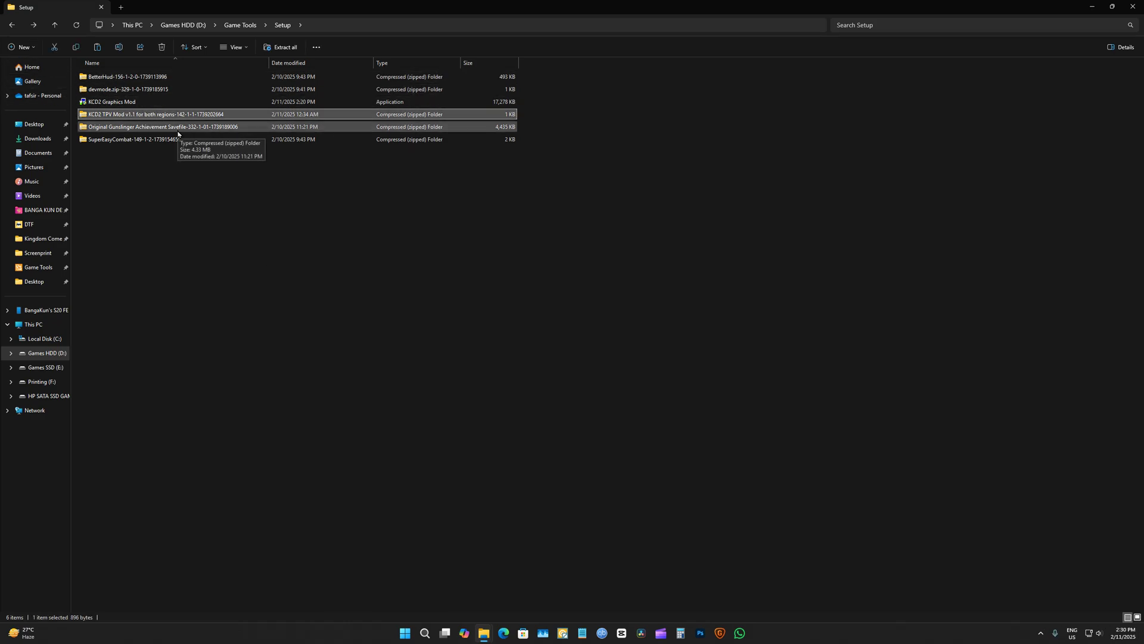
{"action": "left_click", "coordinate": [131, 139]}
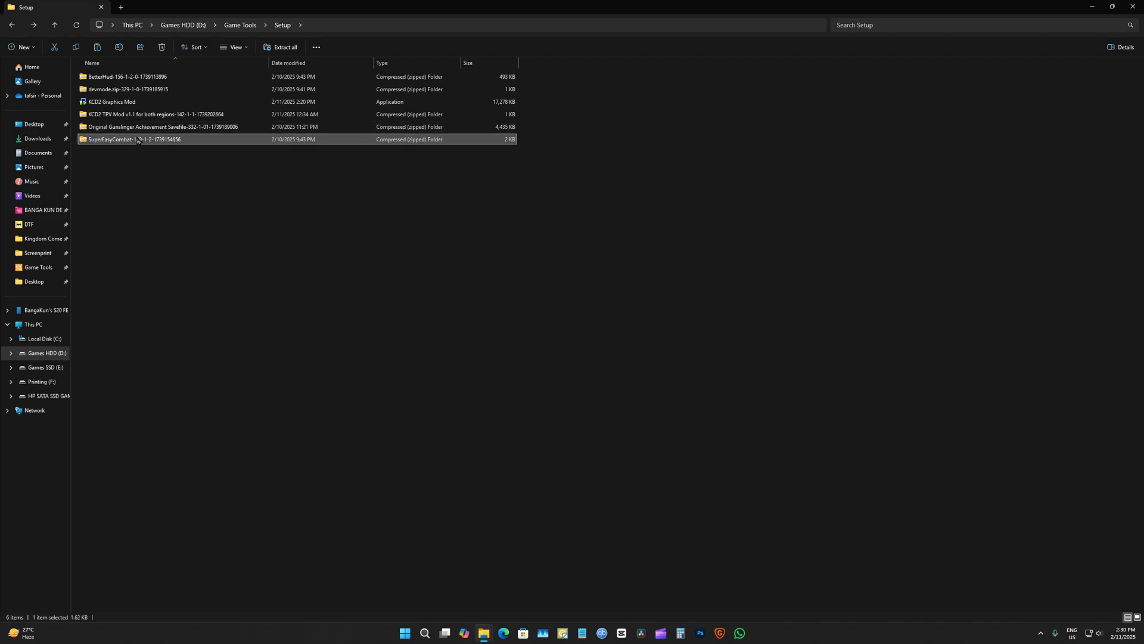
{"action": "left_click", "coordinate": [128, 88]}
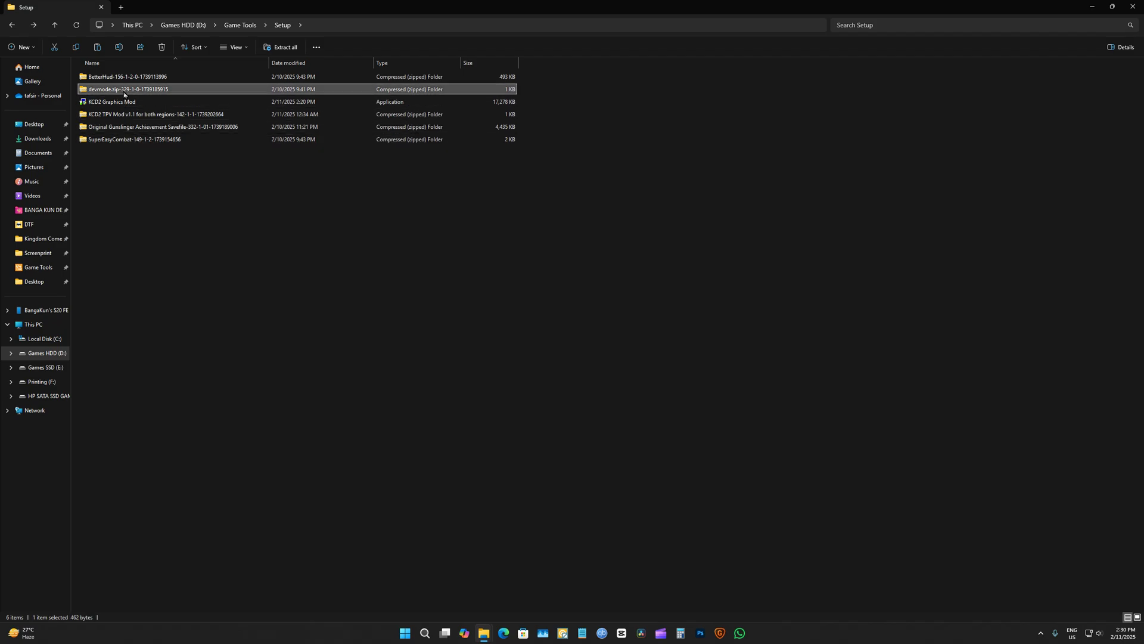
{"action": "left_click", "coordinate": [128, 77]}
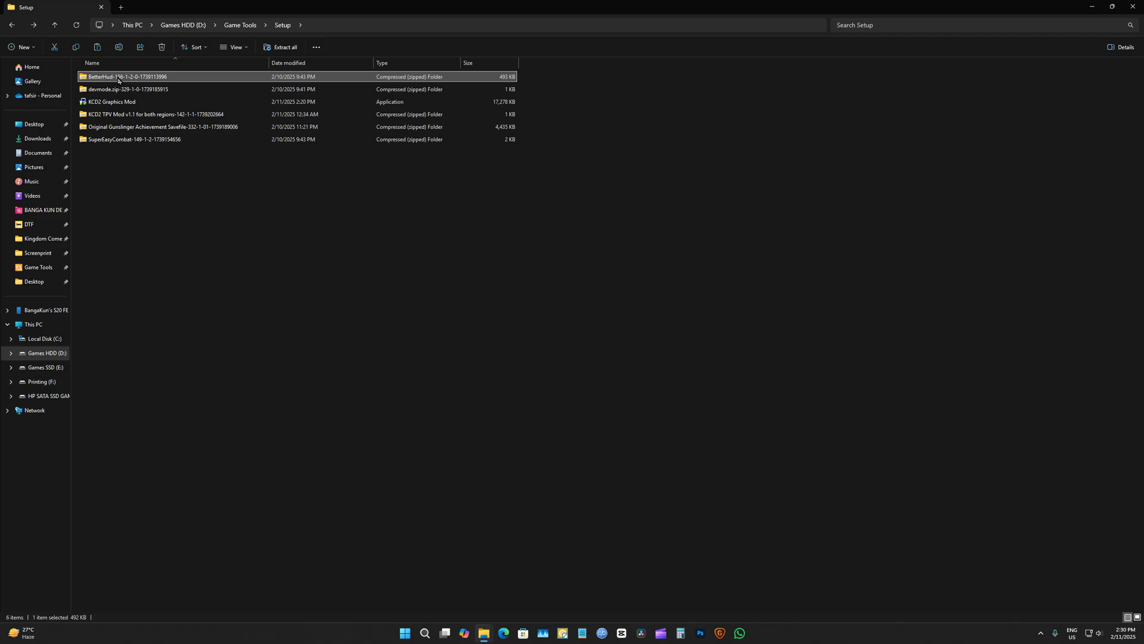
{"action": "mouse_move", "coordinate": [140, 6]}
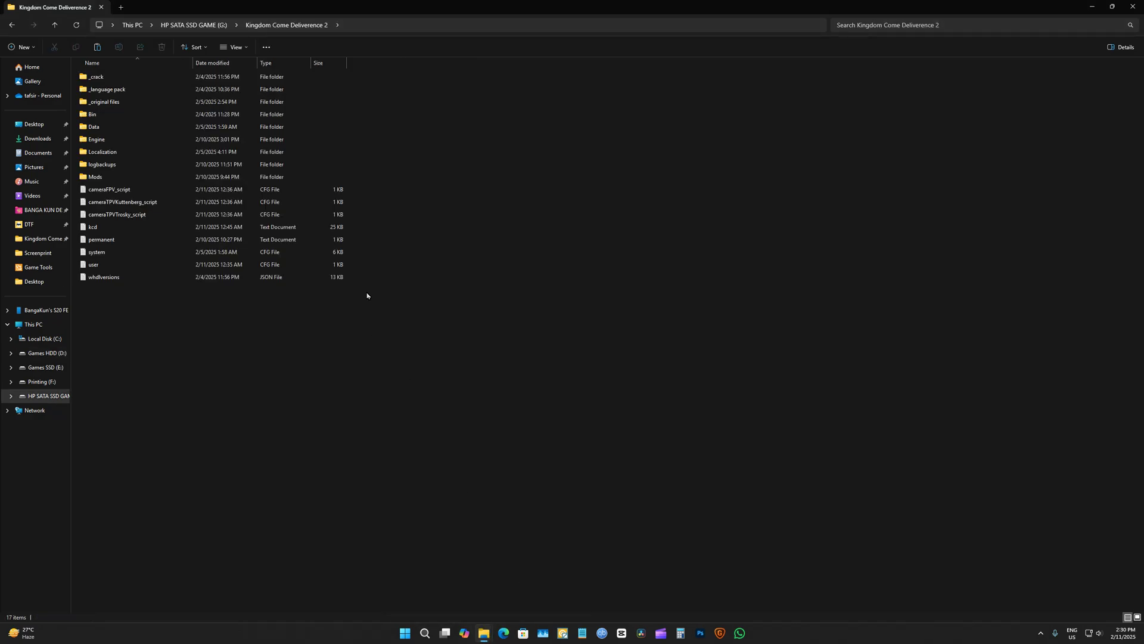
{"action": "mouse_move", "coordinate": [487, 198]}
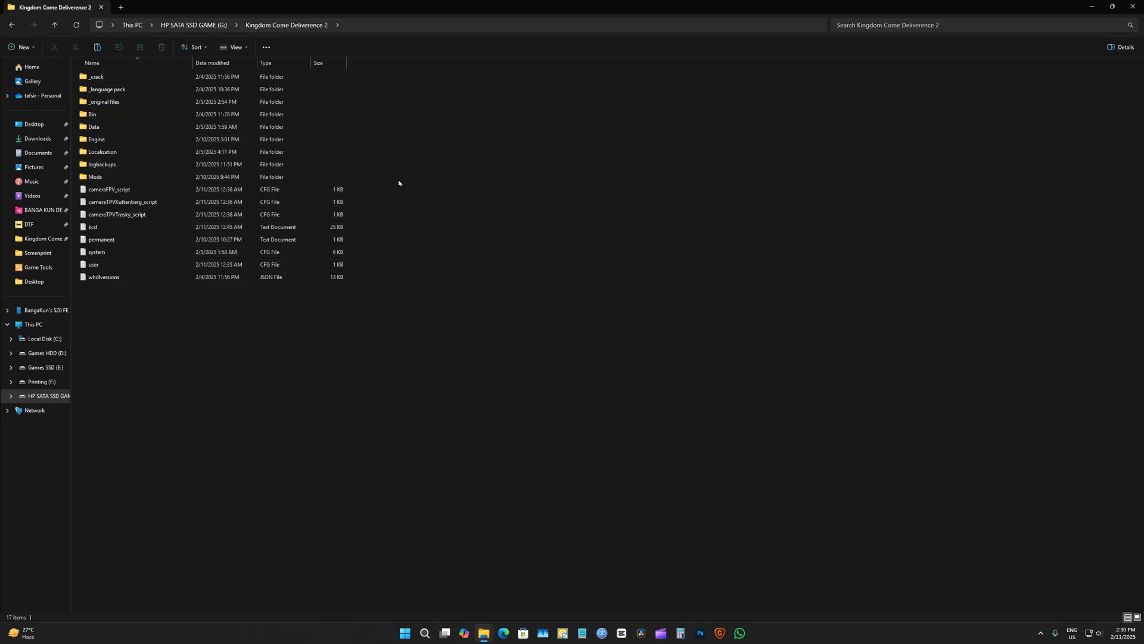
Step: Enter the game's Mods folder showing BetterHud and easy_combat
{"action": "right_click", "coordinate": [398, 183]}
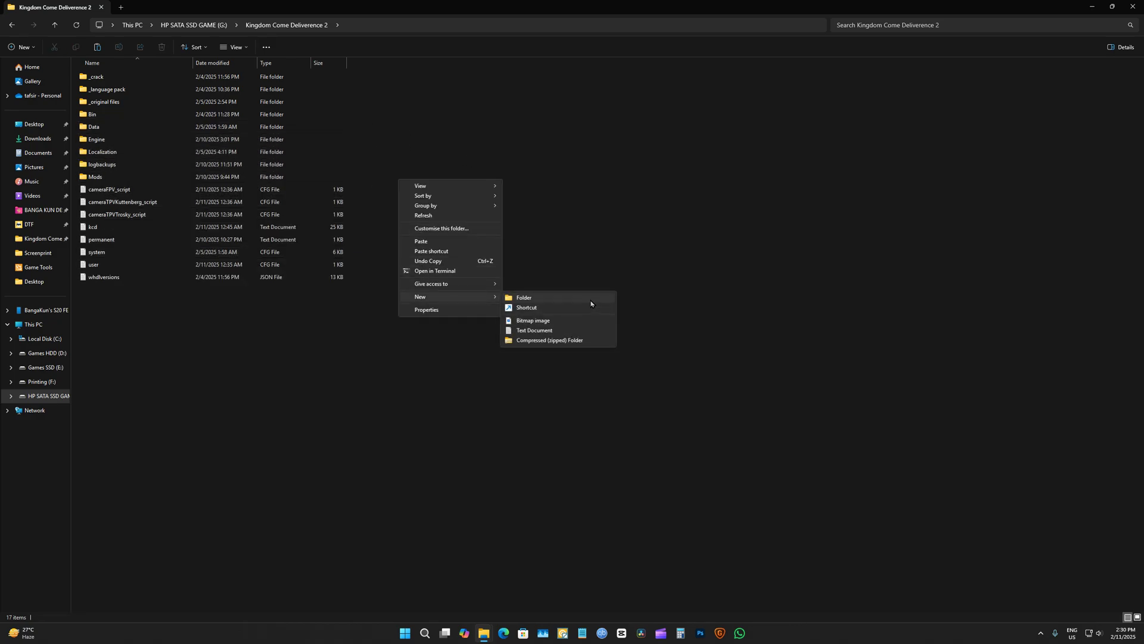
{"action": "double_click", "coordinate": [94, 177]}
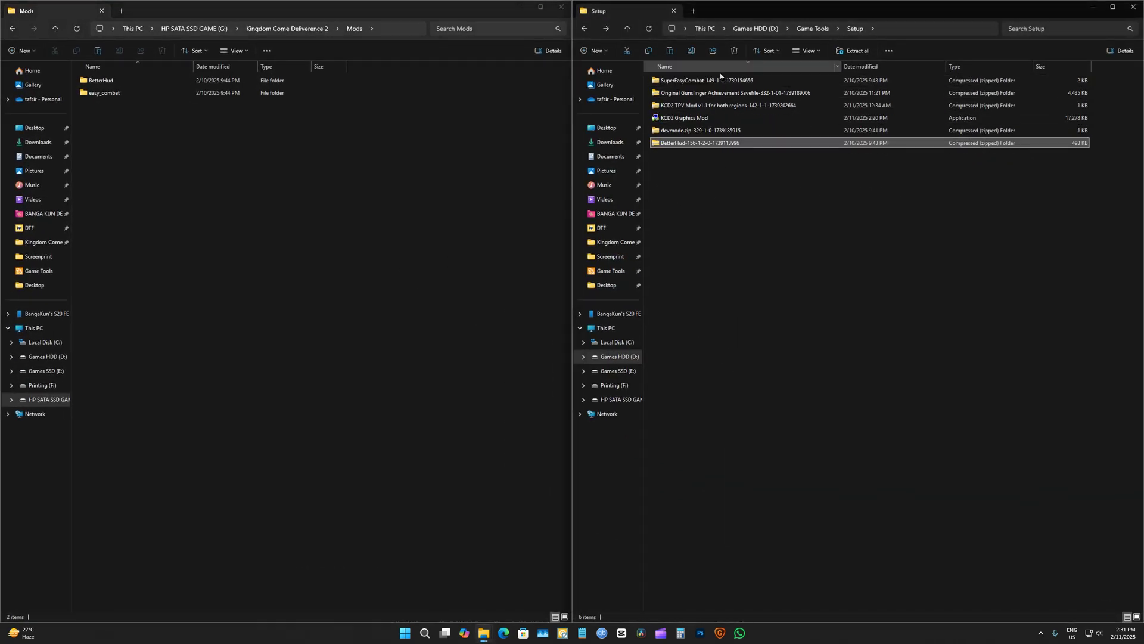
Step: Look inside the BetterHud archive, then return to the Setup folder
{"action": "double_click", "coordinate": [698, 142]}
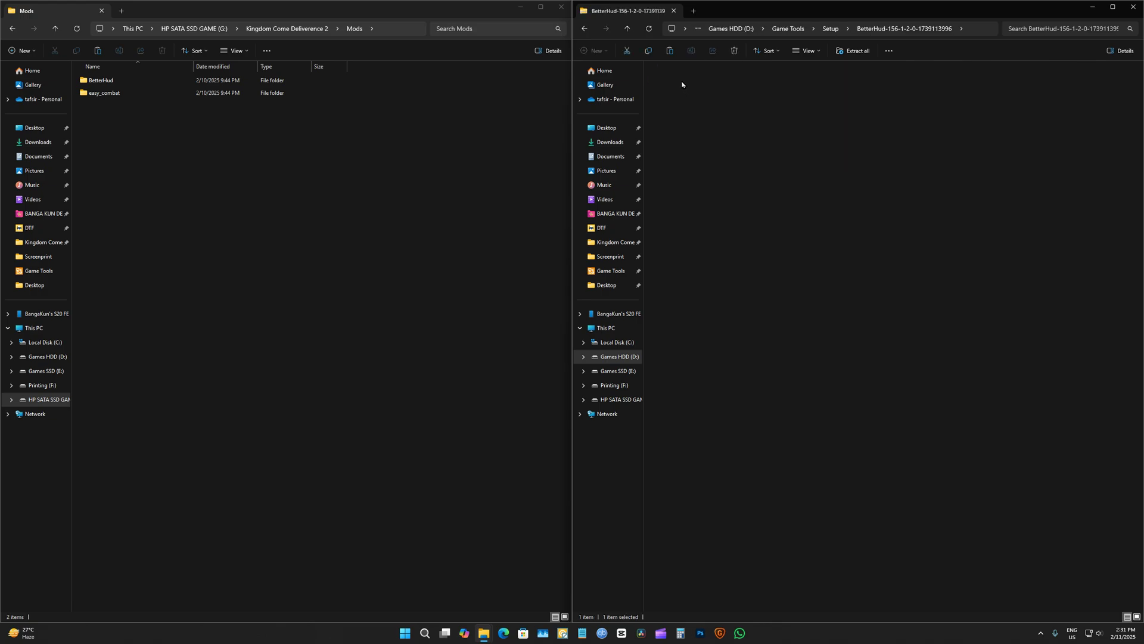
{"action": "left_click", "coordinate": [669, 79]}
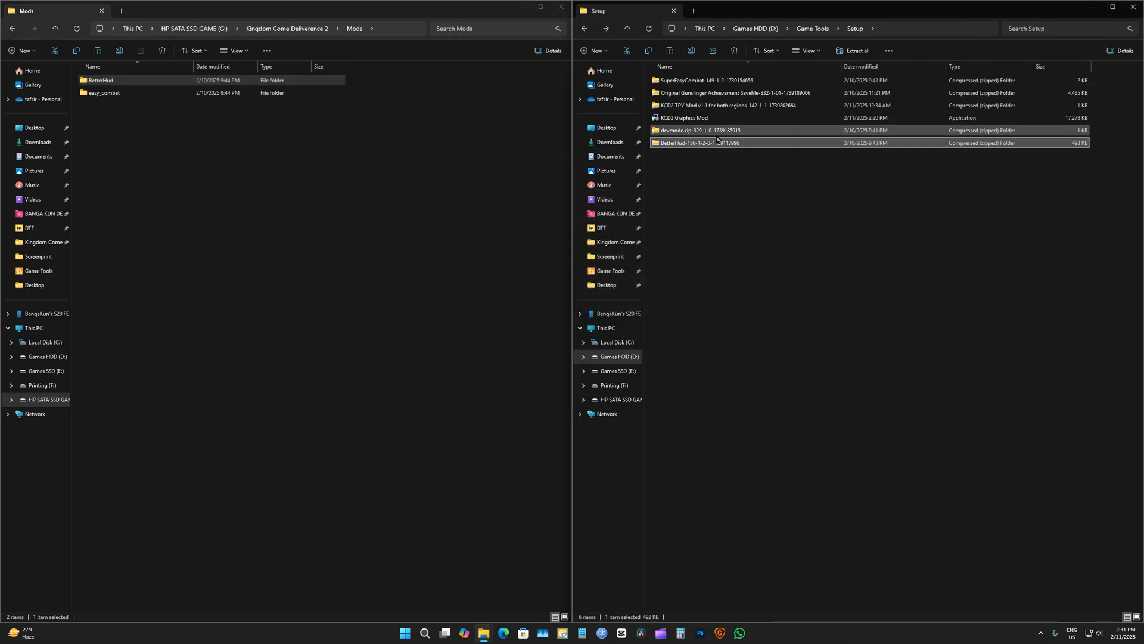
Step: Copy devmode.bat from its archive into Bin\Win64MasterMasterSteamPGO, replacing the existing file
{"action": "double_click", "coordinate": [701, 129]}
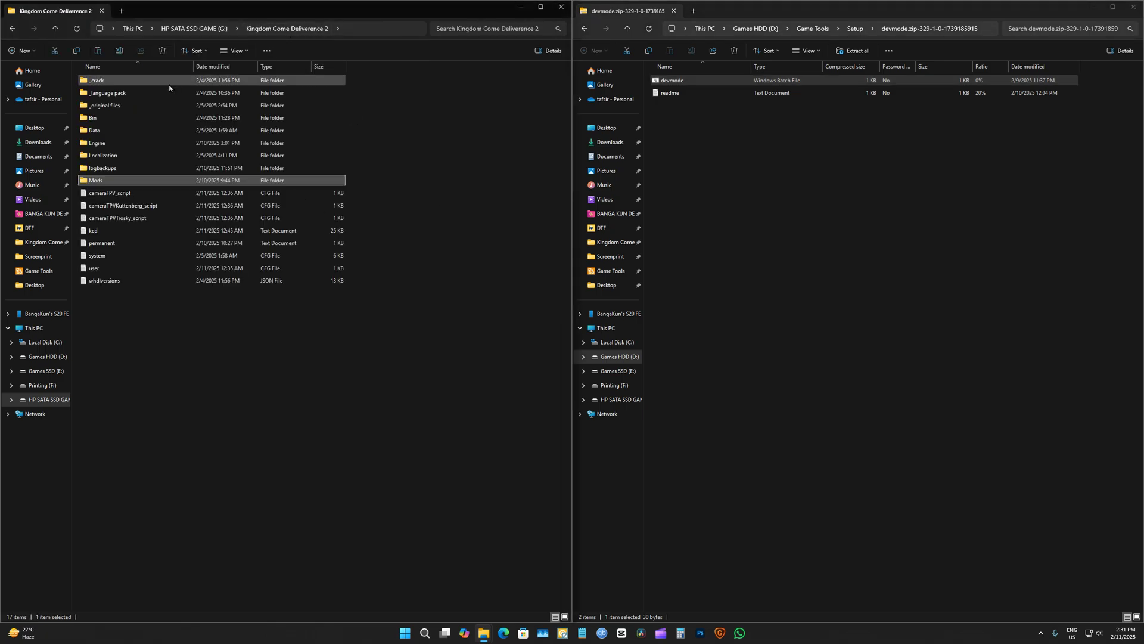
{"action": "double_click", "coordinate": [94, 118]}
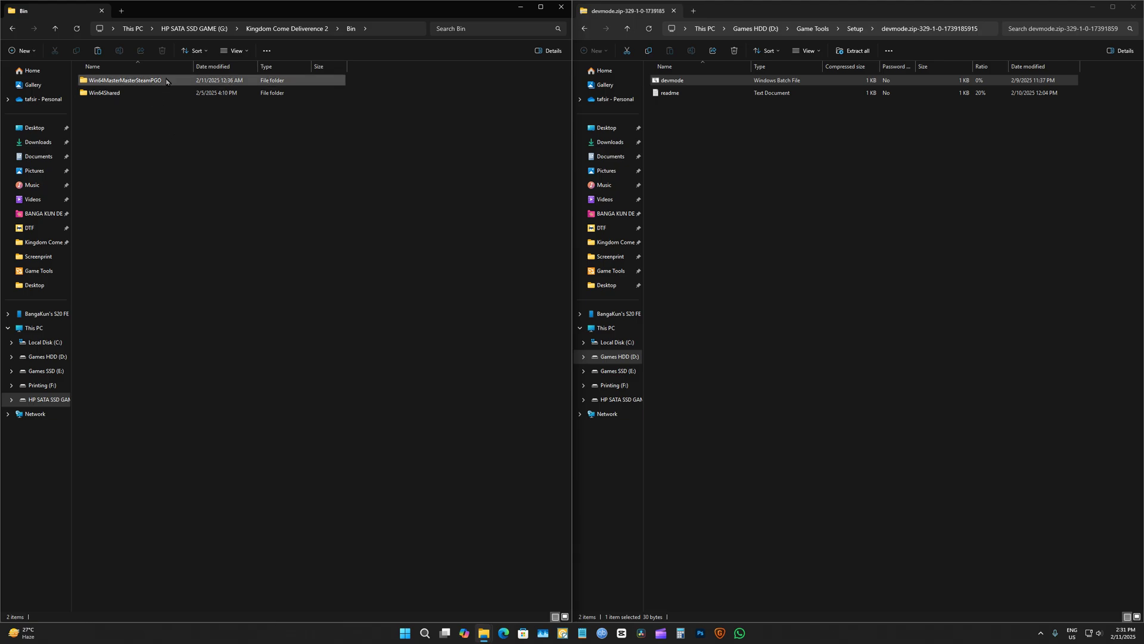
{"action": "double_click", "coordinate": [124, 79]}
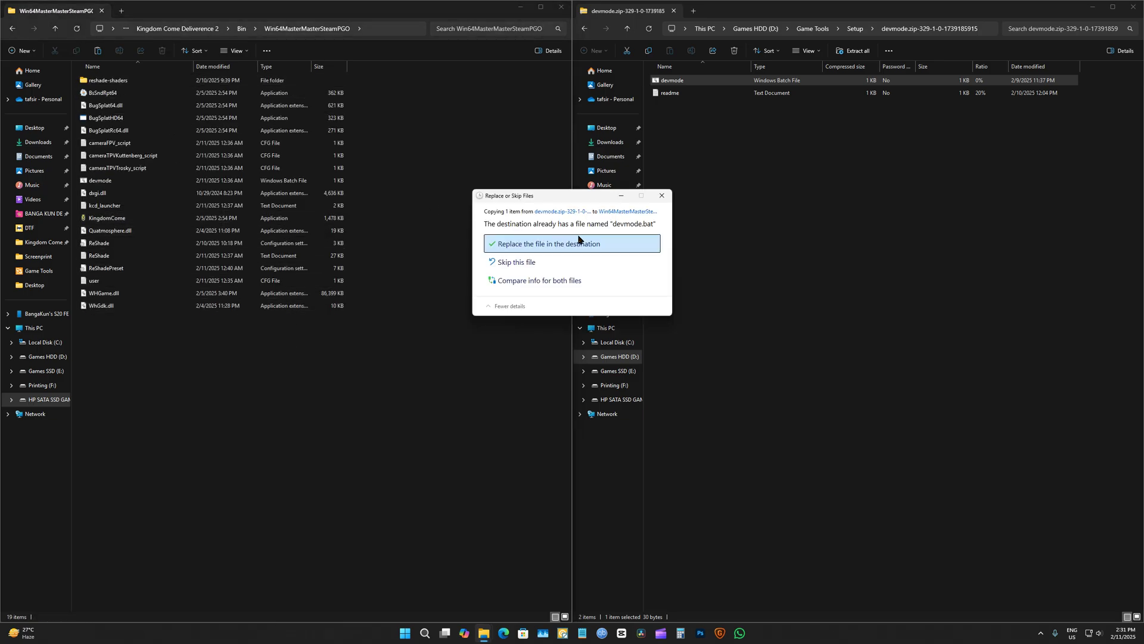
{"action": "left_click", "coordinate": [540, 243]}
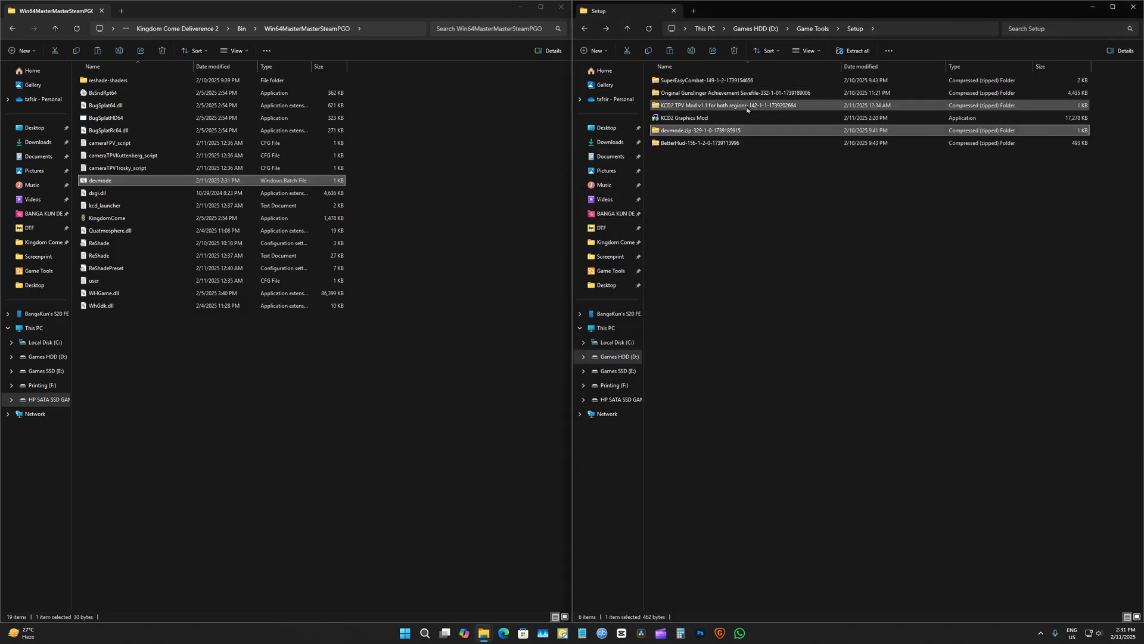
Step: Open the KCD2 TPV Mod archive to copy its camera scripts and user.cfg into the game root
{"action": "double_click", "coordinate": [726, 105]}
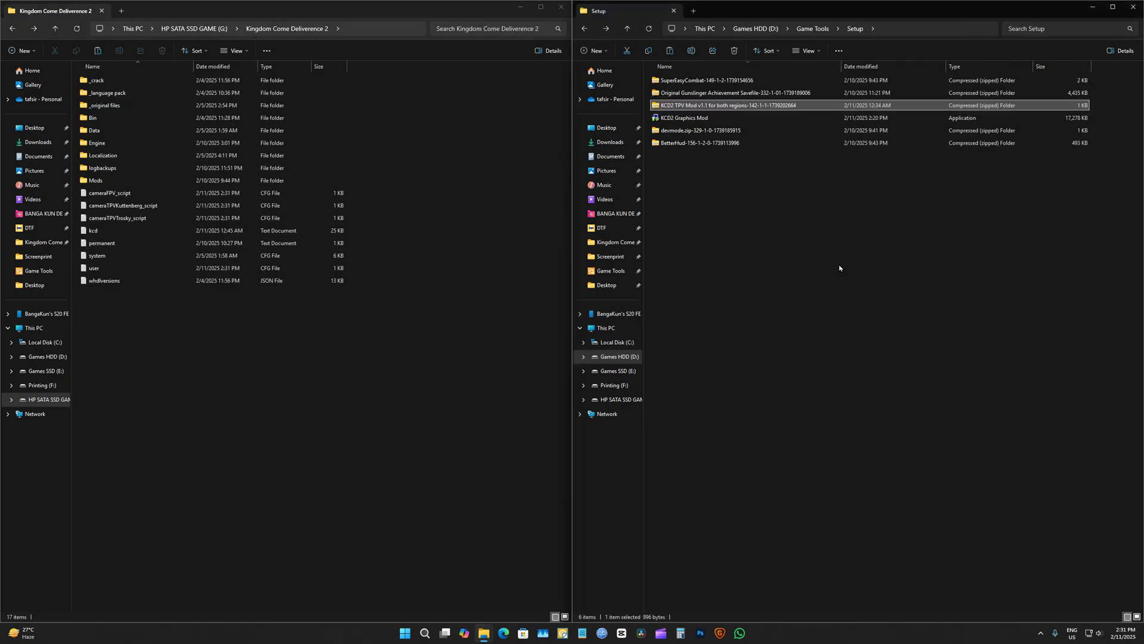
{"action": "left_click", "coordinate": [698, 142]}
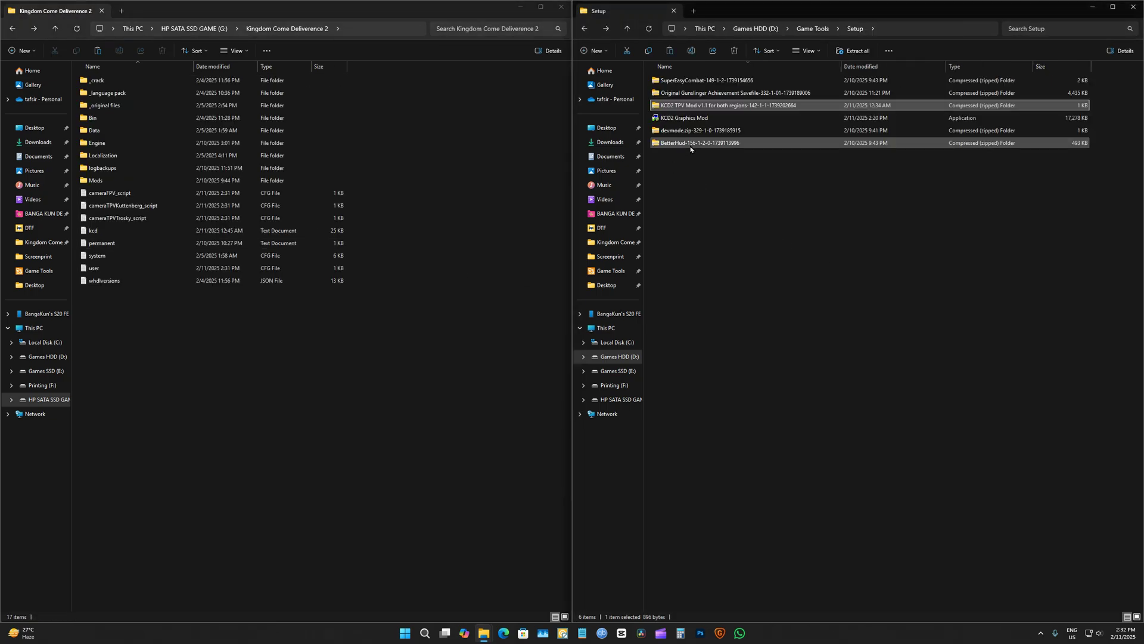
{"action": "double_click", "coordinate": [737, 93]}
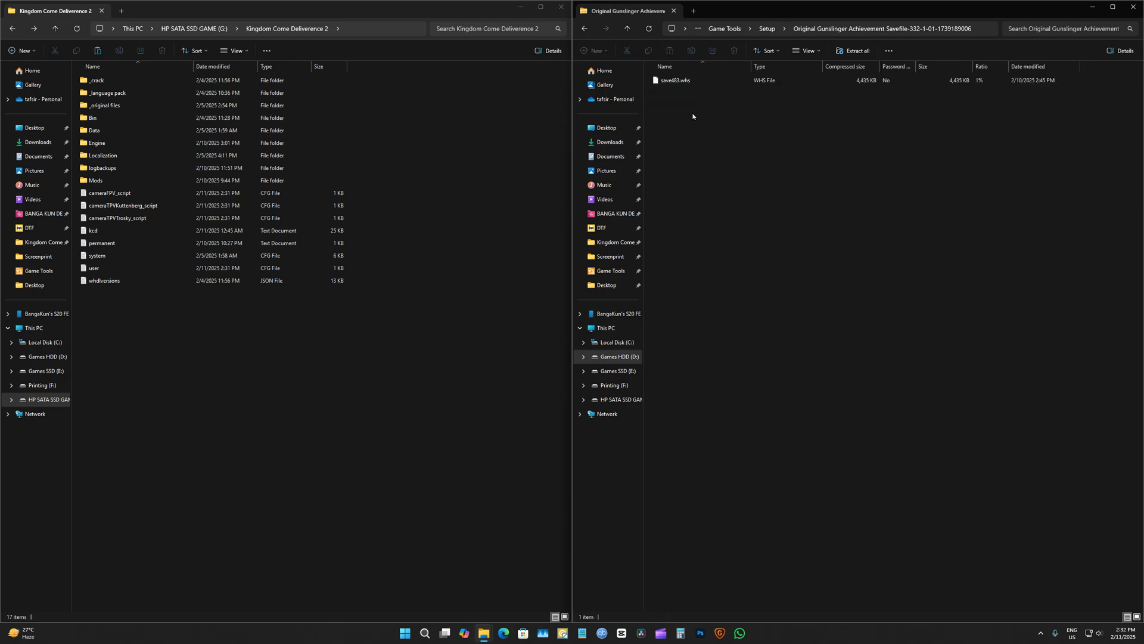
{"action": "left_click", "coordinate": [674, 80]}
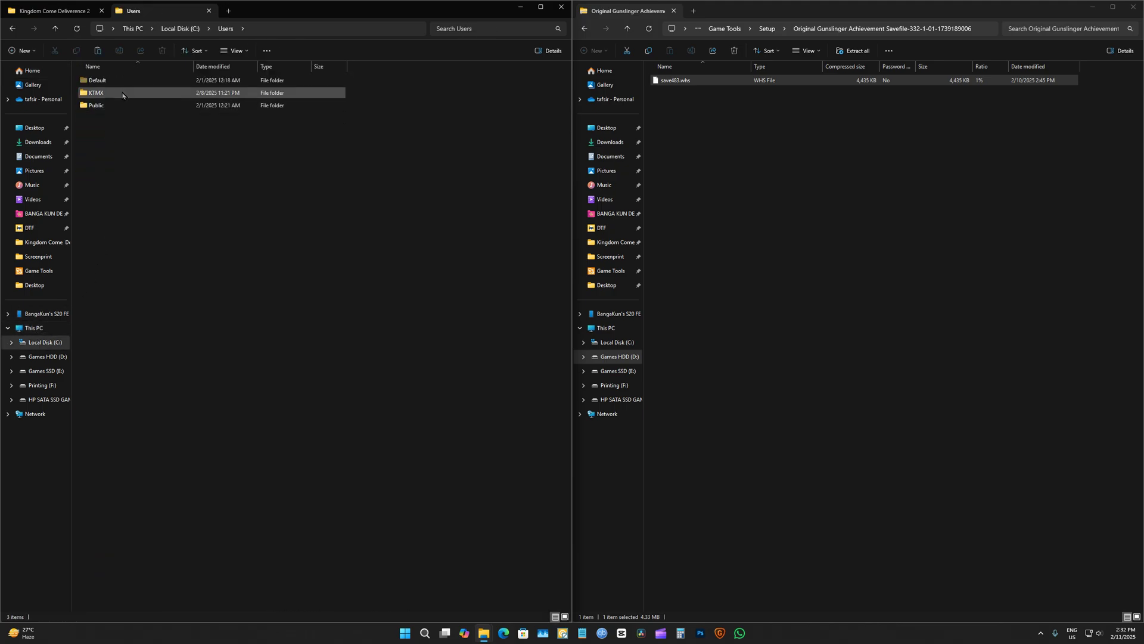
{"action": "double_click", "coordinate": [93, 91]}
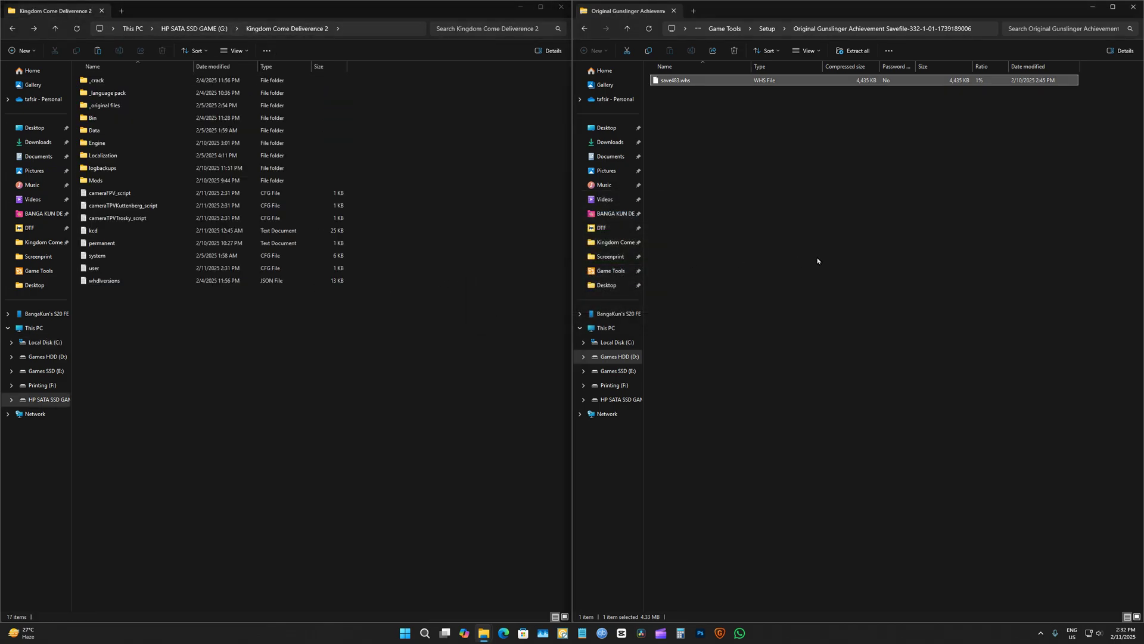
Step: Launch the KCD2 Graphics Mod installer from the Setup folder and allow the UAC prompt
{"action": "left_click", "coordinate": [583, 29]}
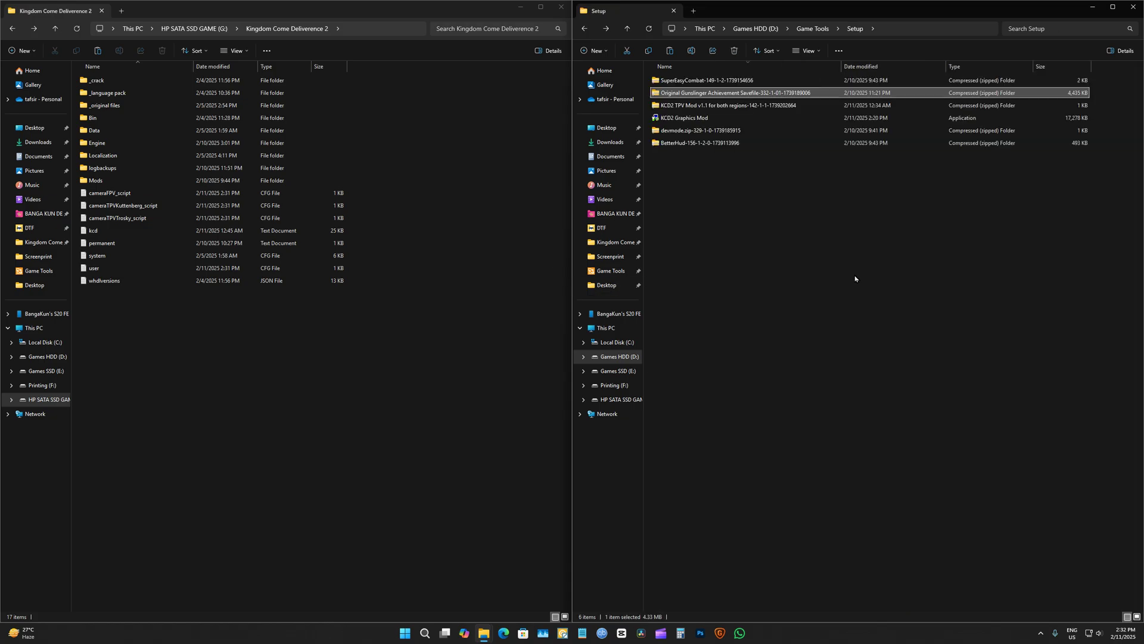
{"action": "left_click", "coordinate": [683, 117]}
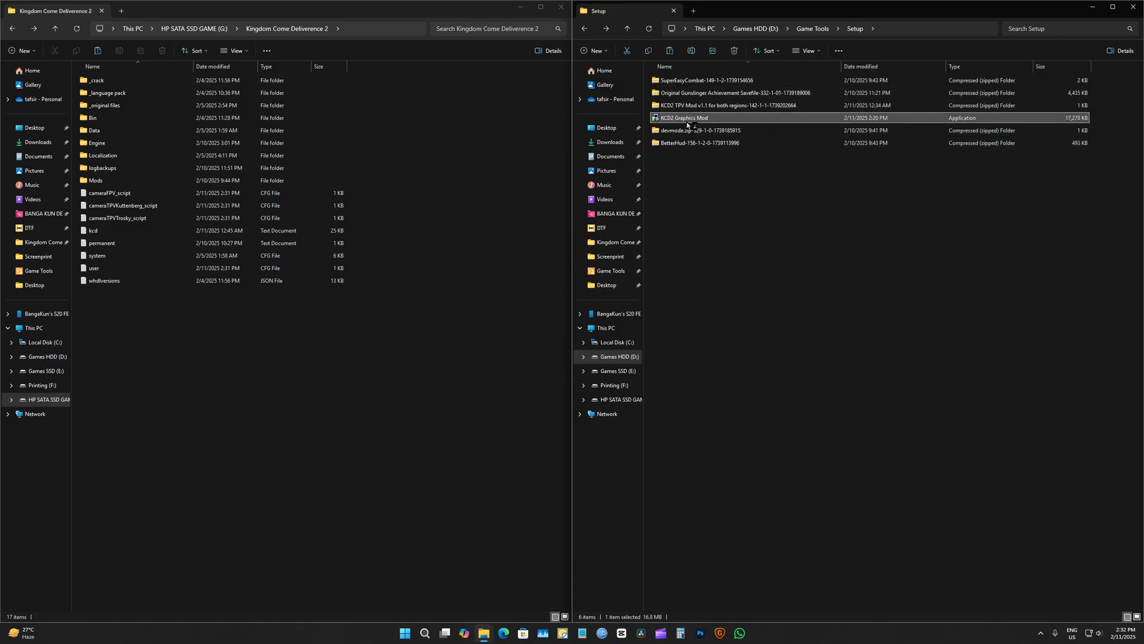
{"action": "double_click", "coordinate": [683, 118]}
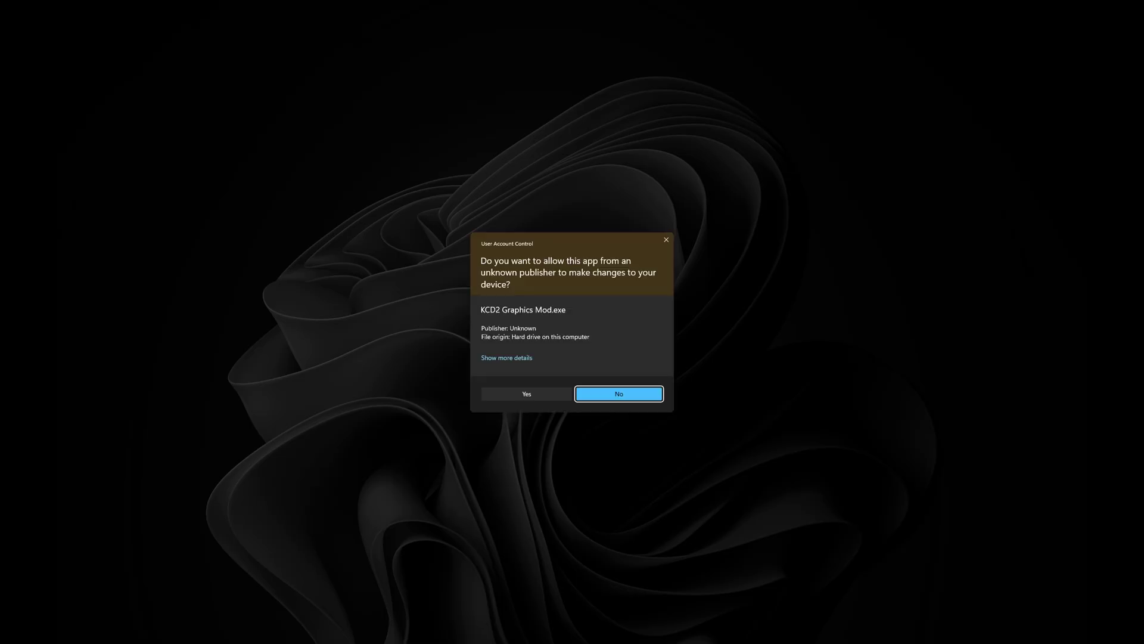
{"action": "left_click", "coordinate": [526, 394]}
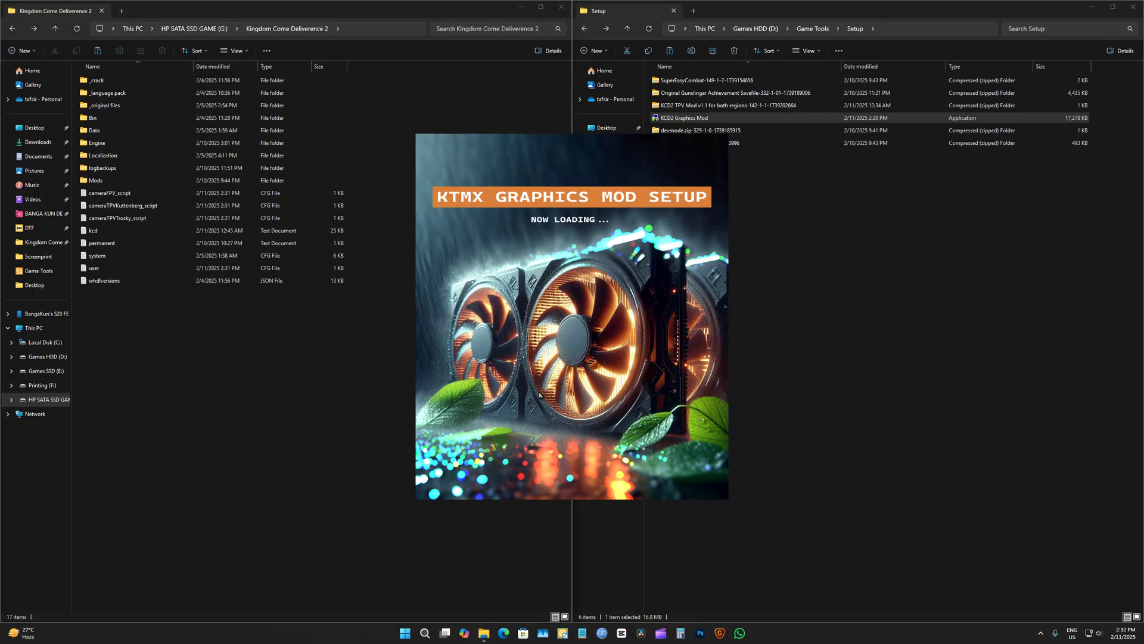
{"action": "mouse_move", "coordinate": [555, 340]}
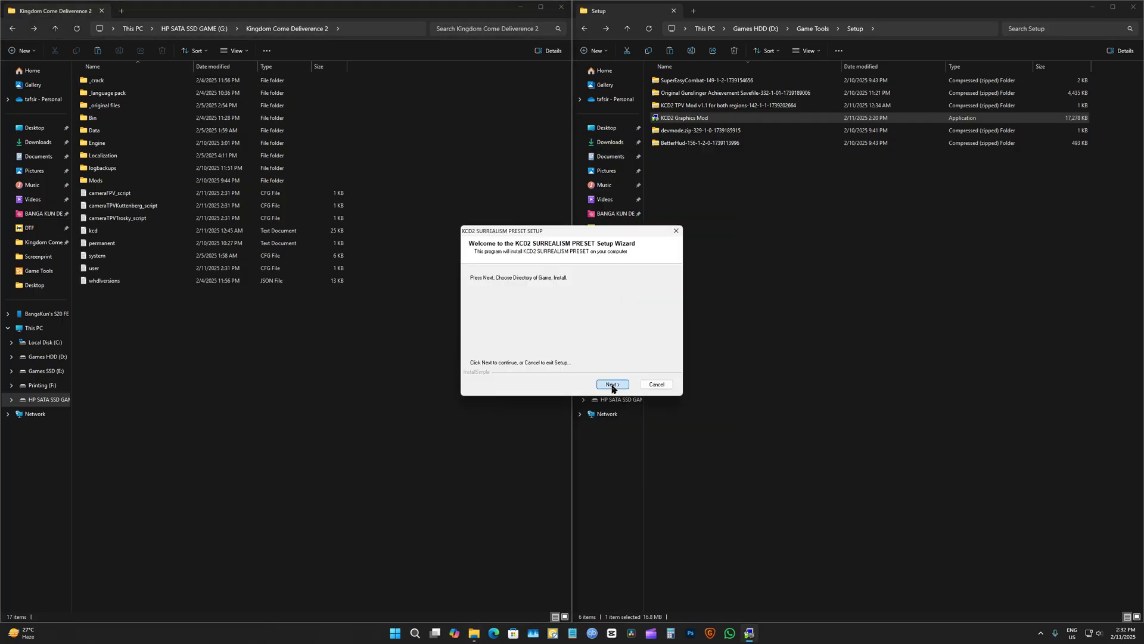
Step: Install the KCD2 SURREALISM PRESET into the game's Bin\Win64MasterMasterSteamPGO folder
{"action": "left_click", "coordinate": [611, 384]}
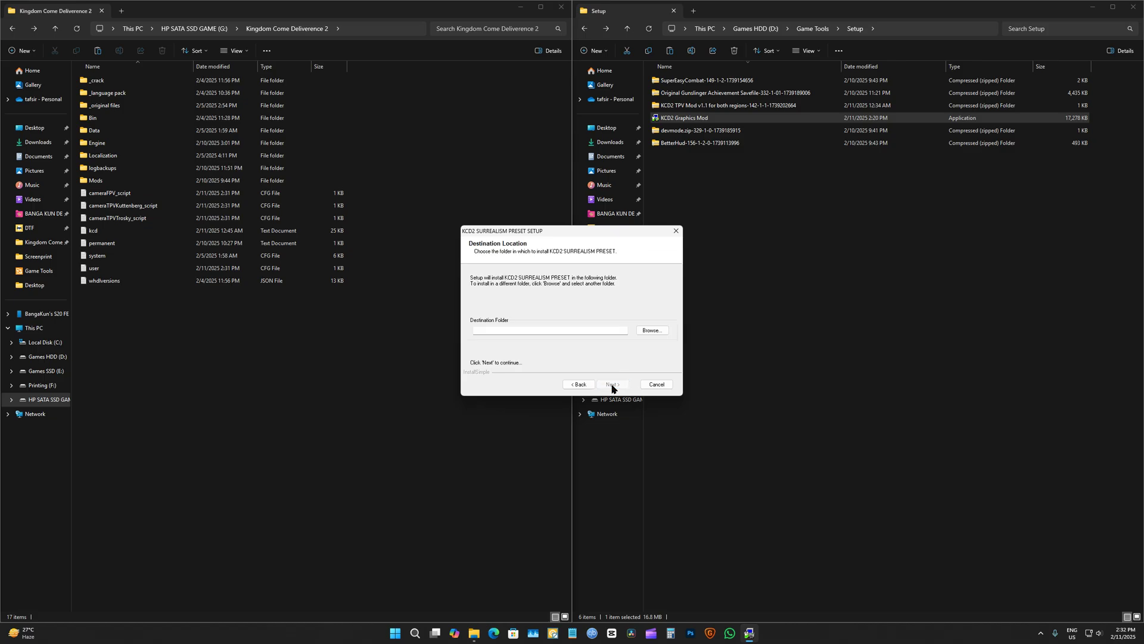
{"action": "left_click", "coordinate": [650, 329]}
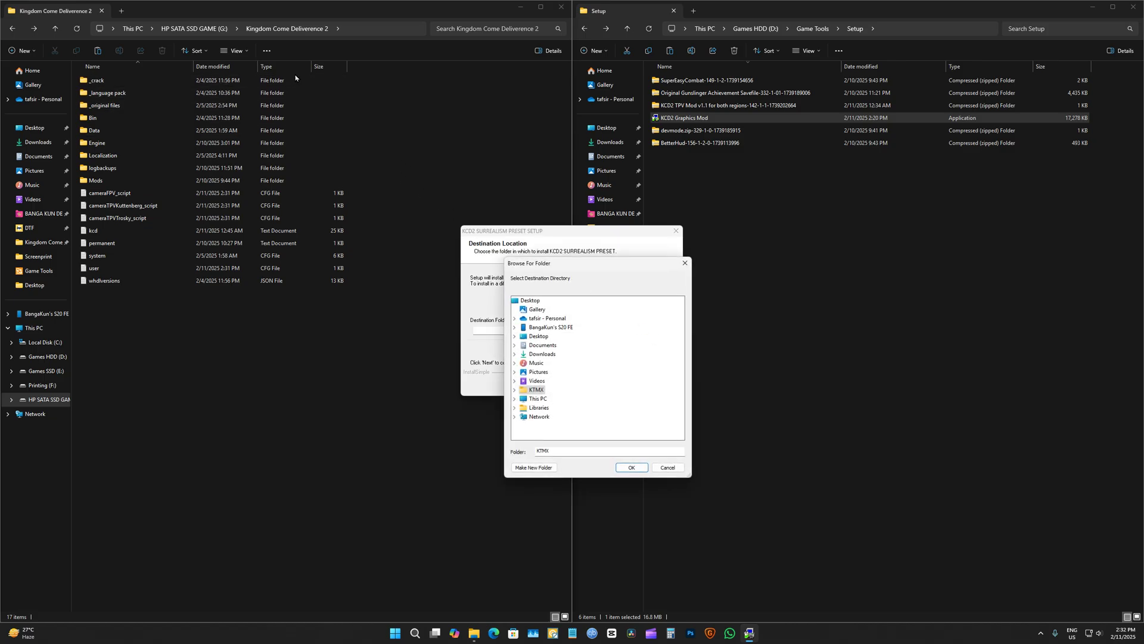
{"action": "double_click", "coordinate": [93, 118]}
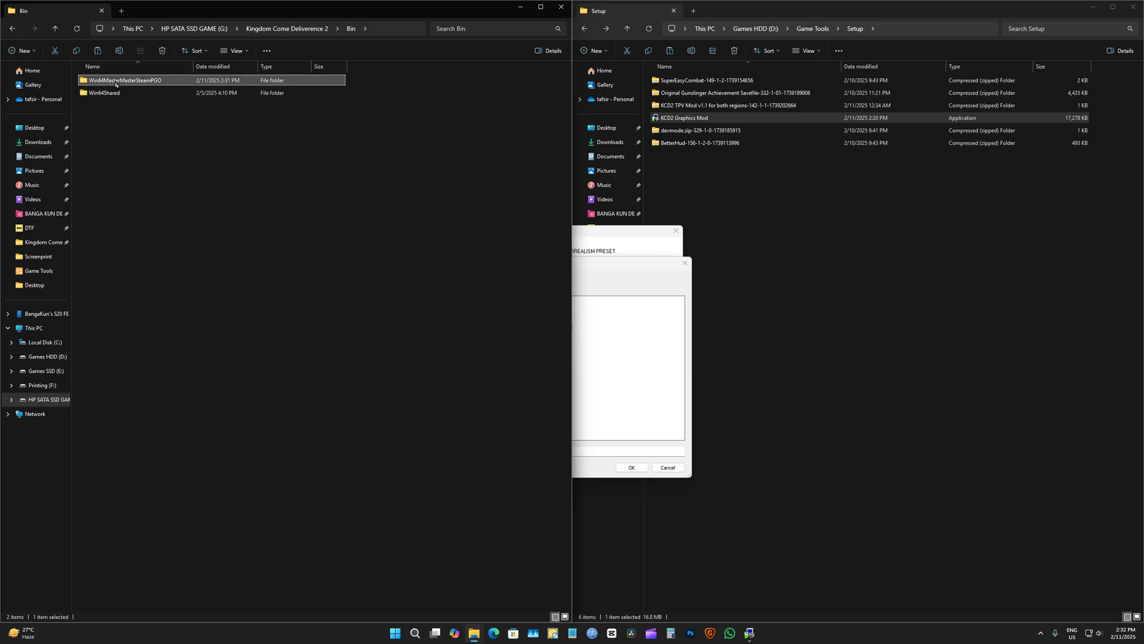
{"action": "double_click", "coordinate": [126, 81]}
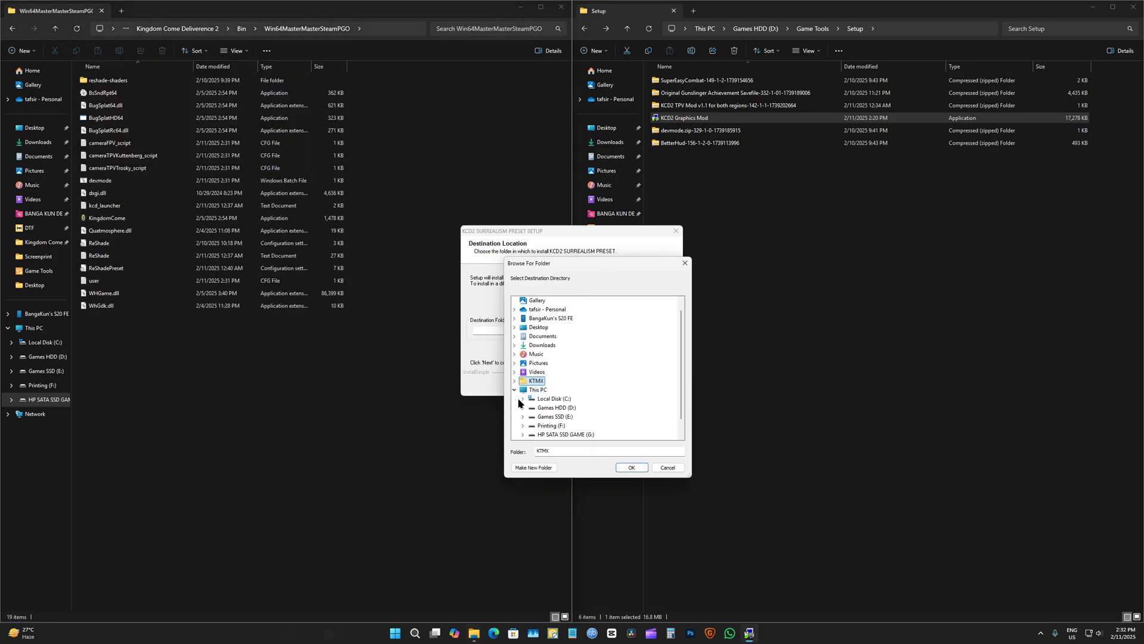
{"action": "scroll", "scroll_direction": "down", "scroll_amount": 3}
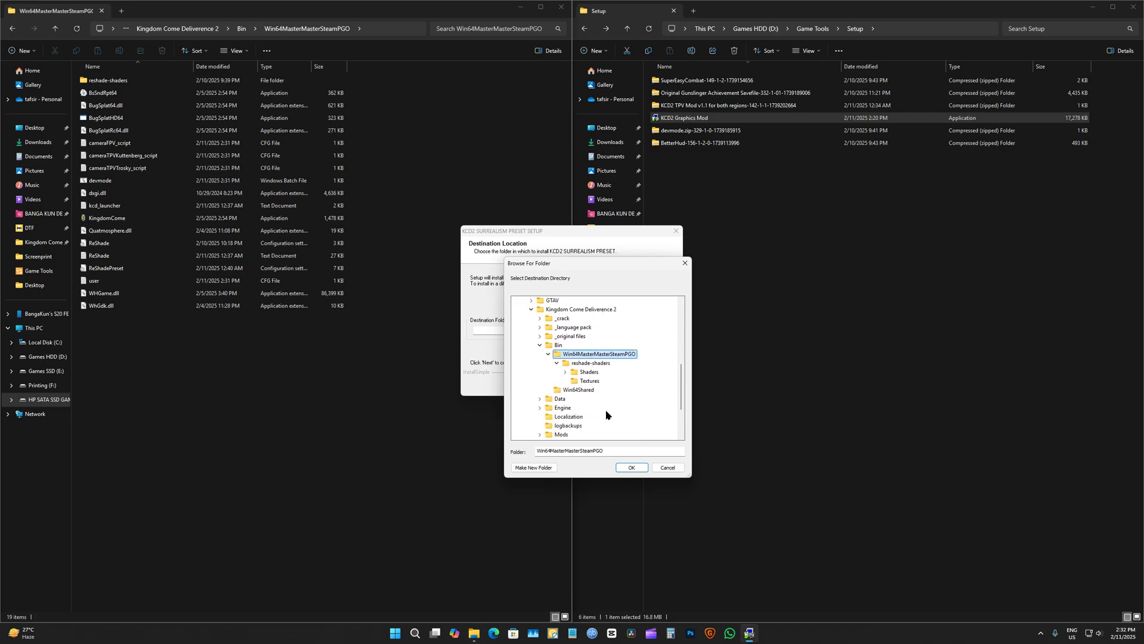
{"action": "mouse_move", "coordinate": [624, 361]}
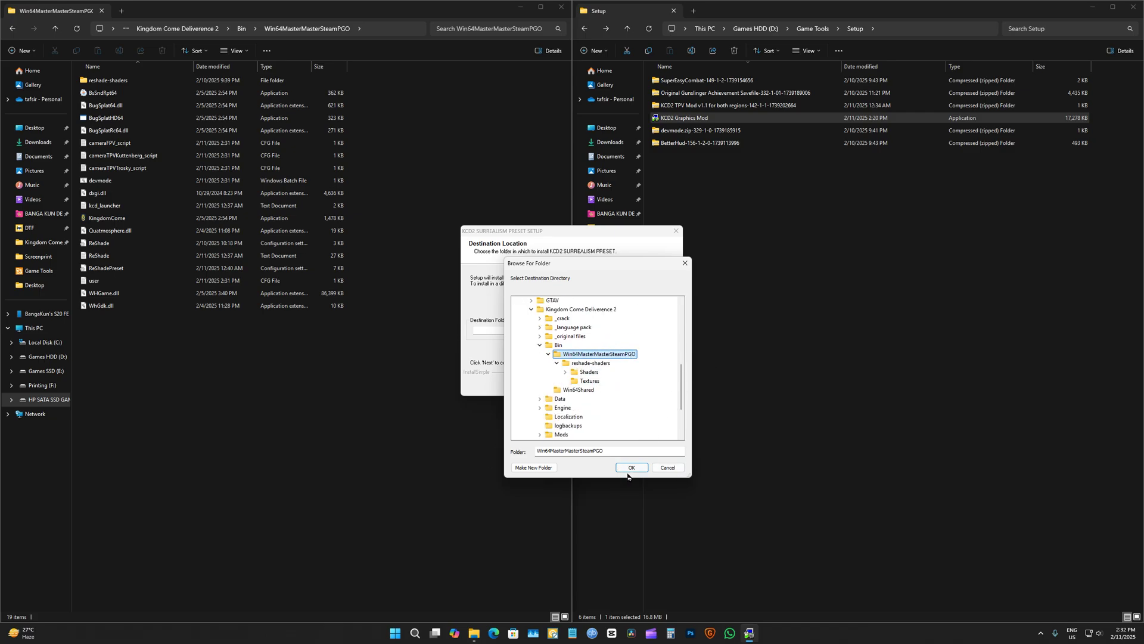
{"action": "left_click", "coordinate": [631, 467]}
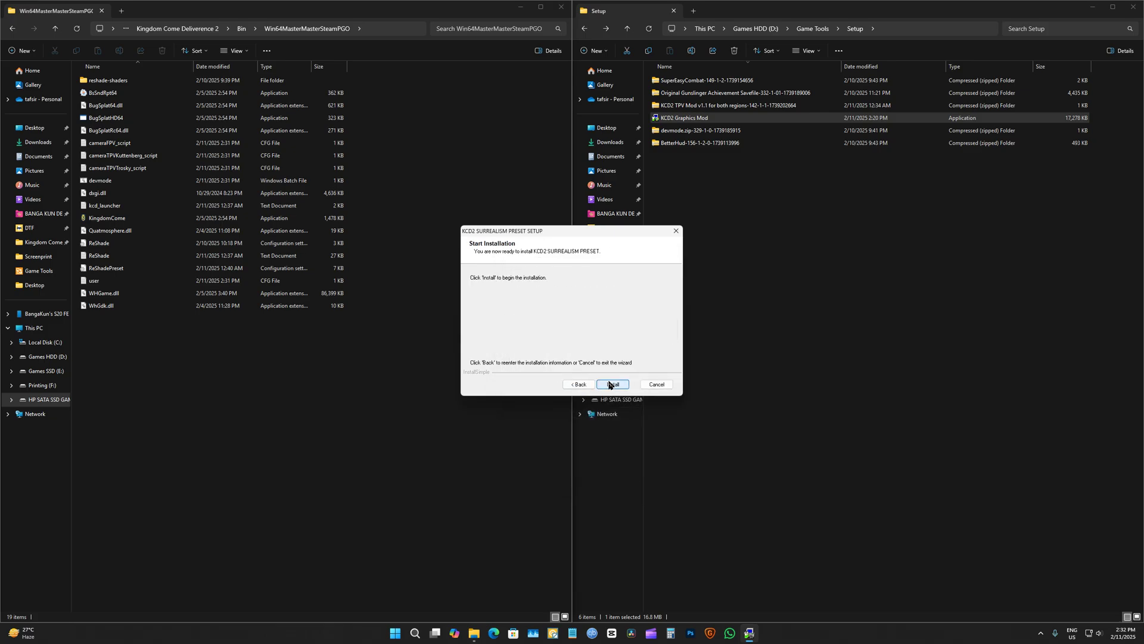
{"action": "left_click", "coordinate": [612, 384]}
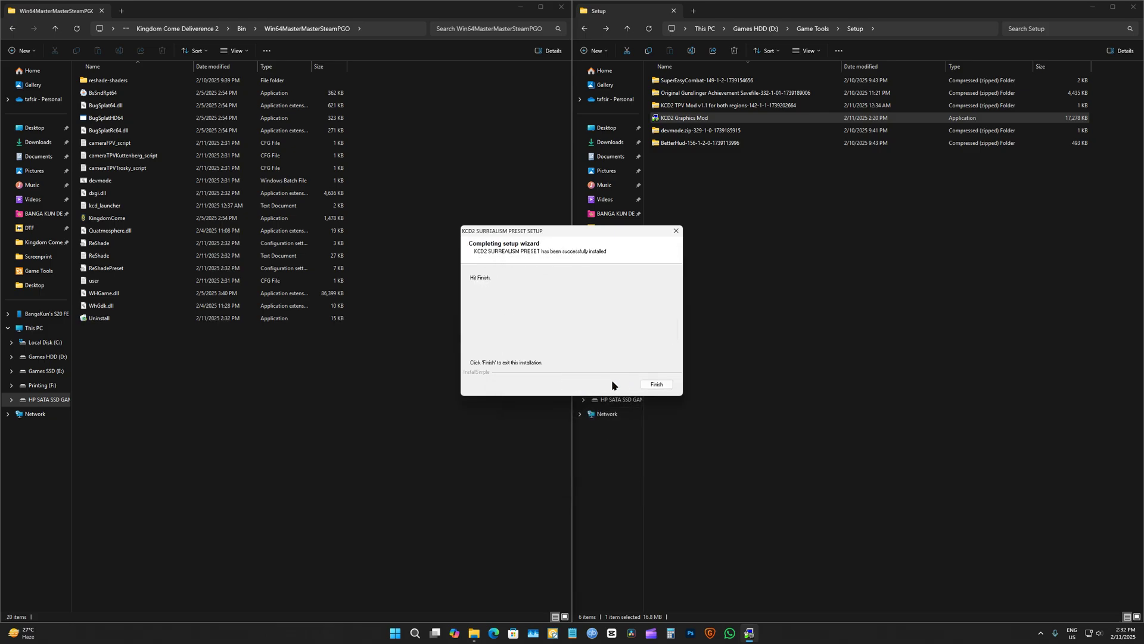